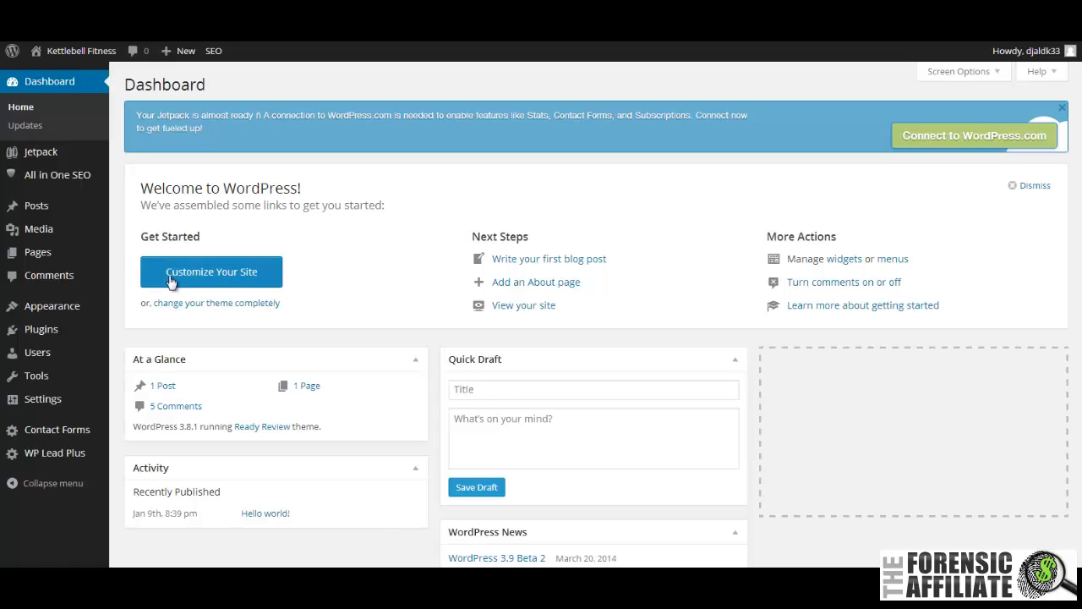
{"action": "mouse_move", "coordinate": [37, 353]}
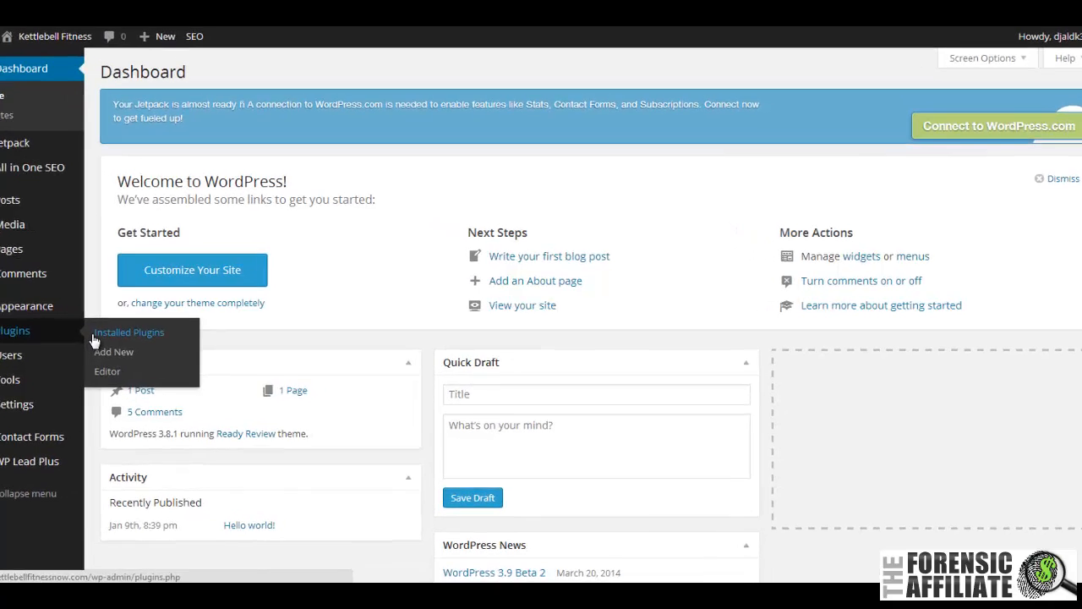
Search the plugin directory for "star rating" from Plugins > Add New
{"action": "left_click", "coordinate": [113, 352]}
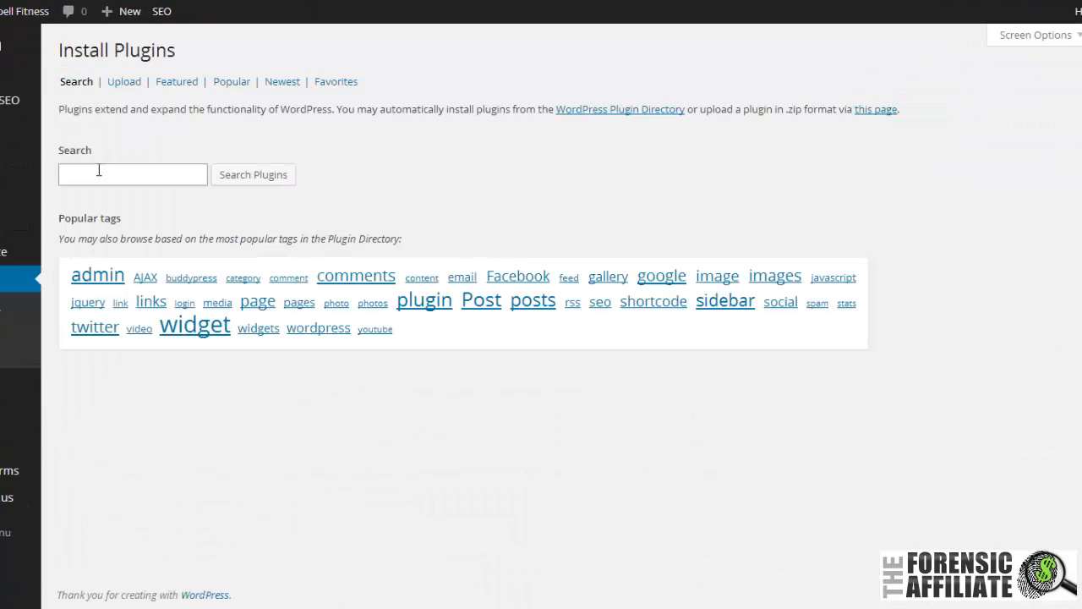
{"action": "type", "text": "star rating"}
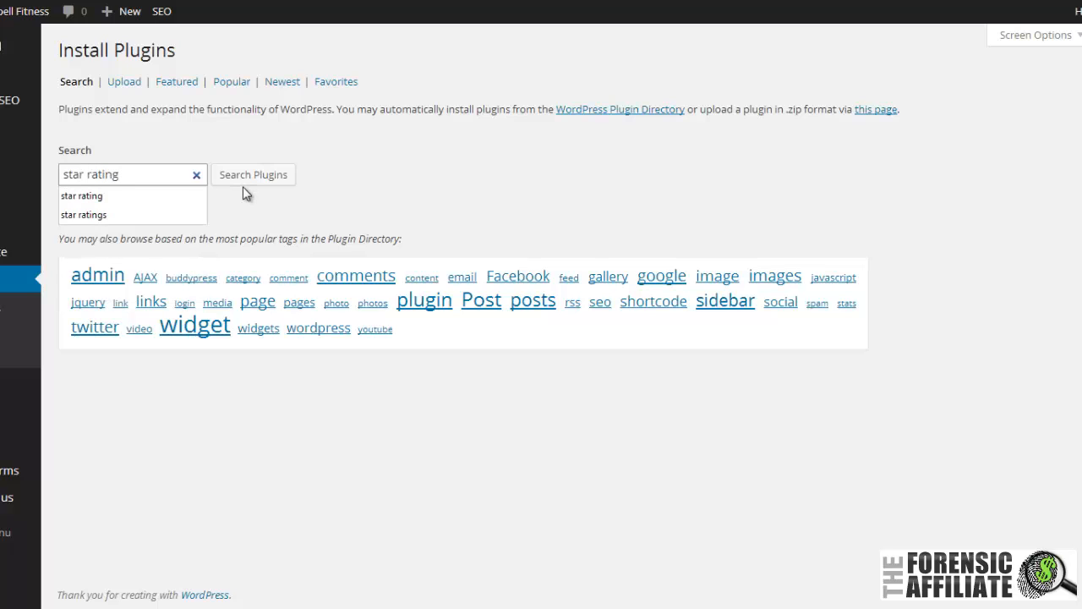
{"action": "left_click", "coordinate": [254, 174]}
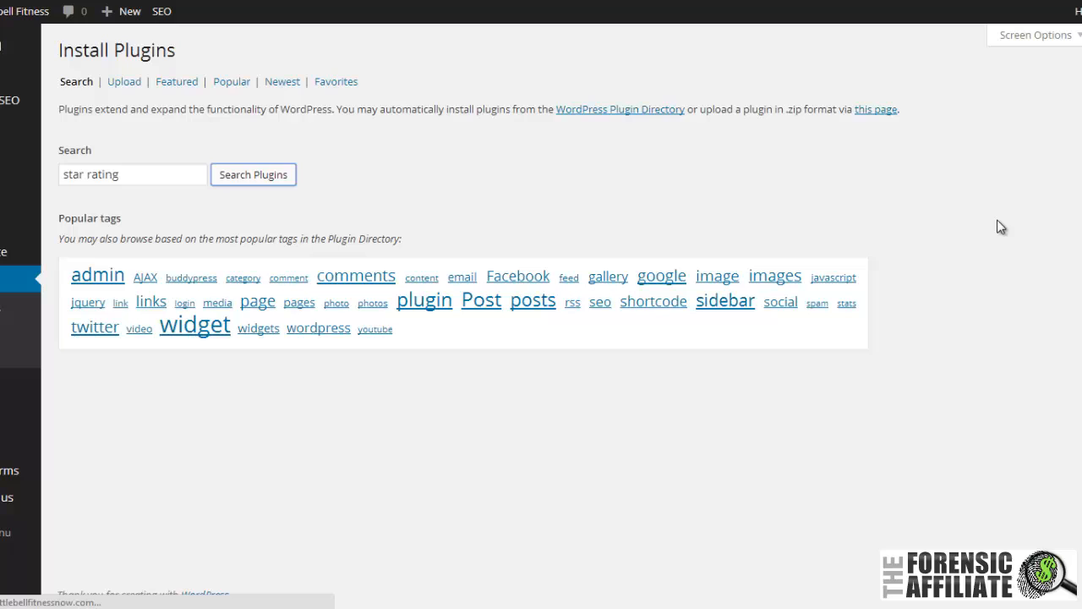
Install Universal Star Rating 1.8.0 from the results, confirm, and activate it
{"action": "left_click", "coordinate": [253, 175]}
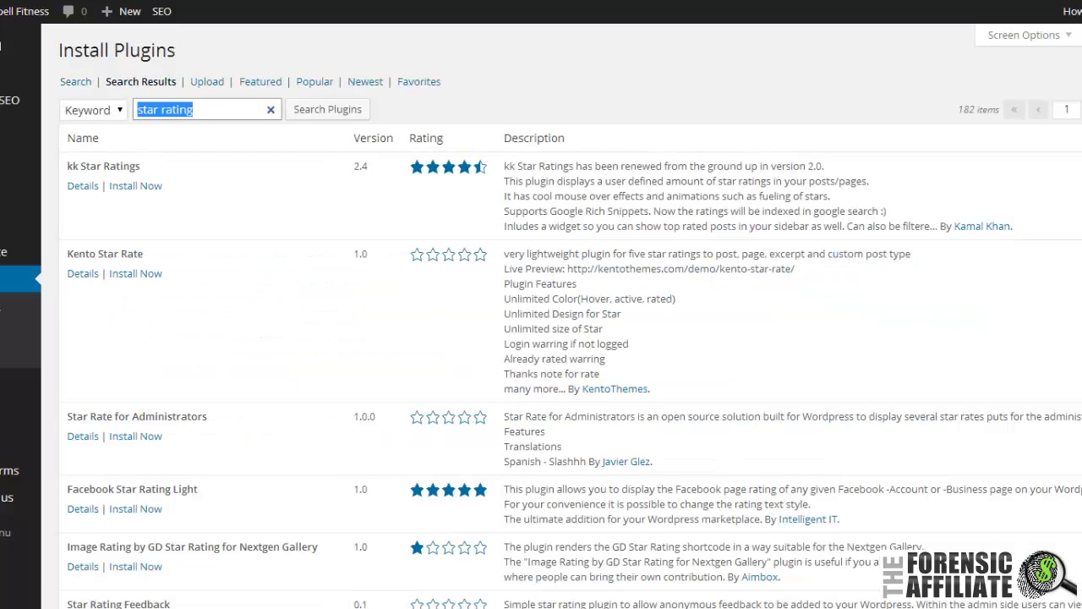
{"action": "scroll", "scroll_direction": "down", "scroll_amount": 3}
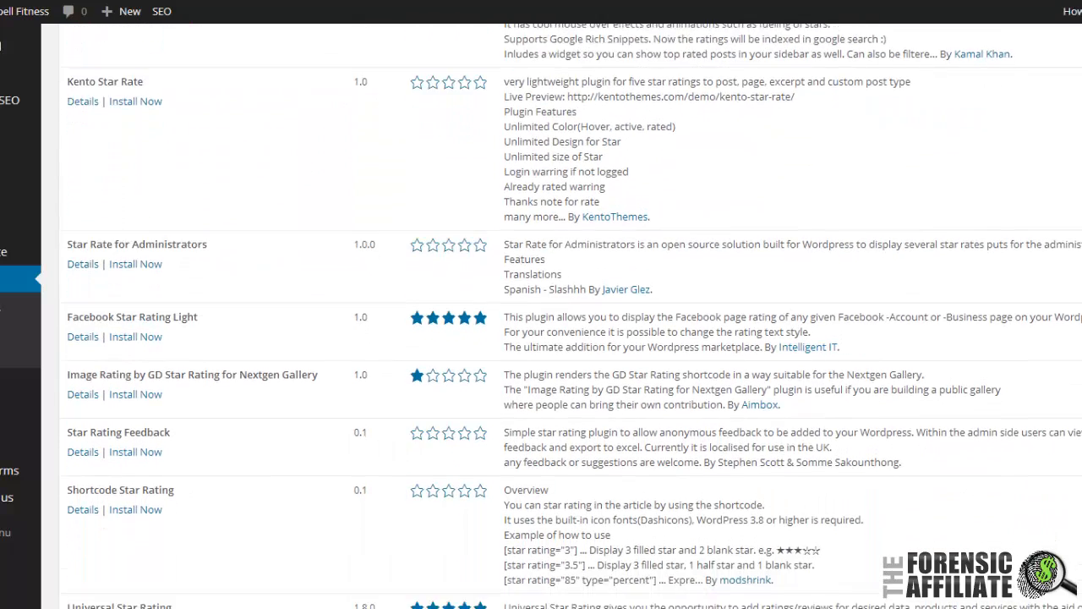
{"action": "scroll", "scroll_direction": "down", "scroll_amount": 3}
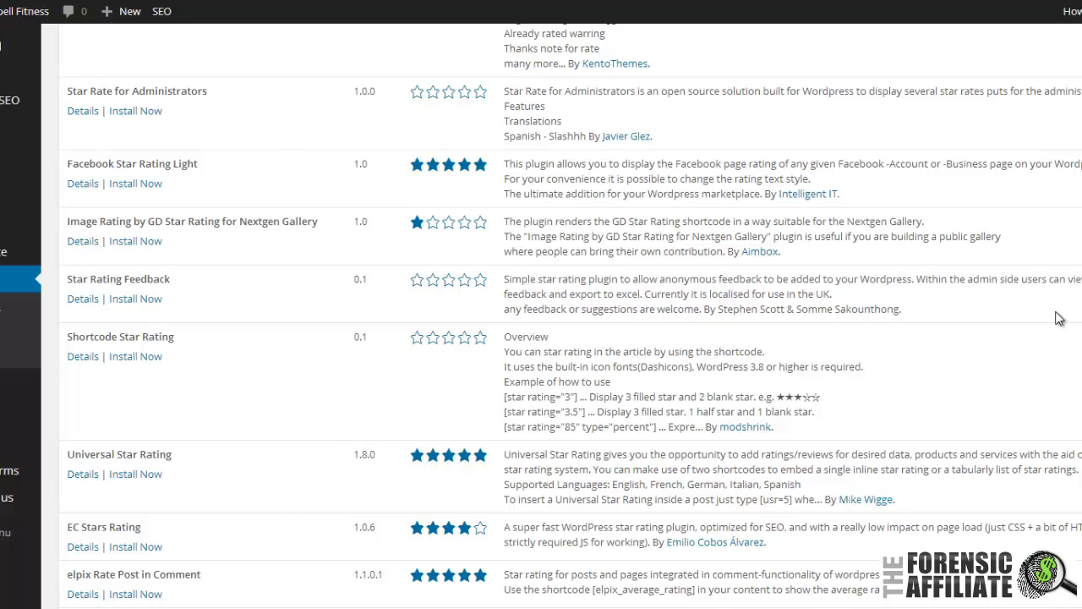
{"action": "scroll", "scroll_direction": "down", "scroll_amount": 3}
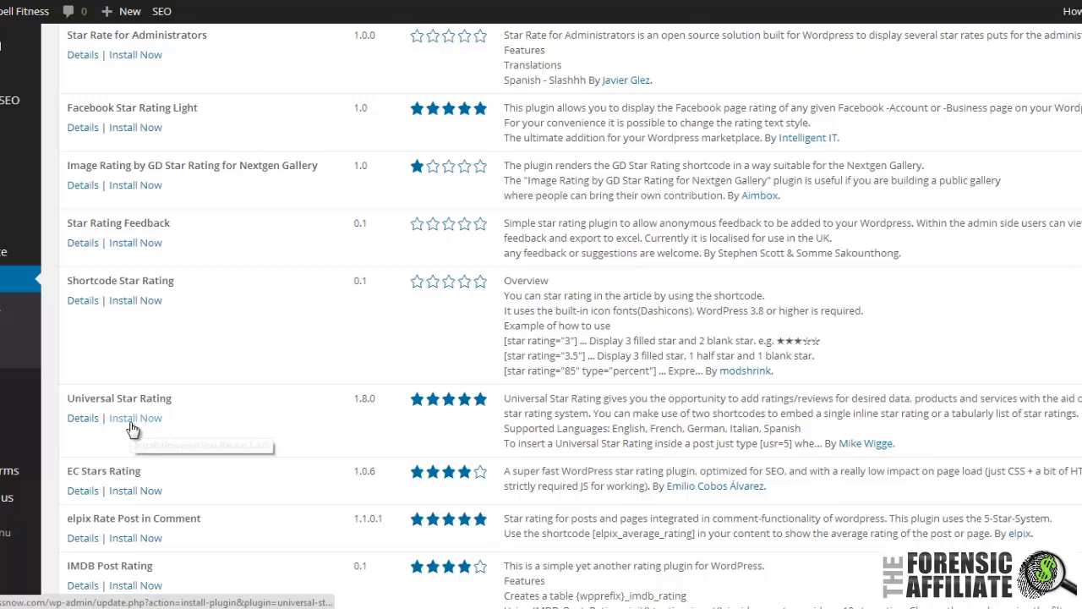
{"action": "left_click", "coordinate": [136, 418]}
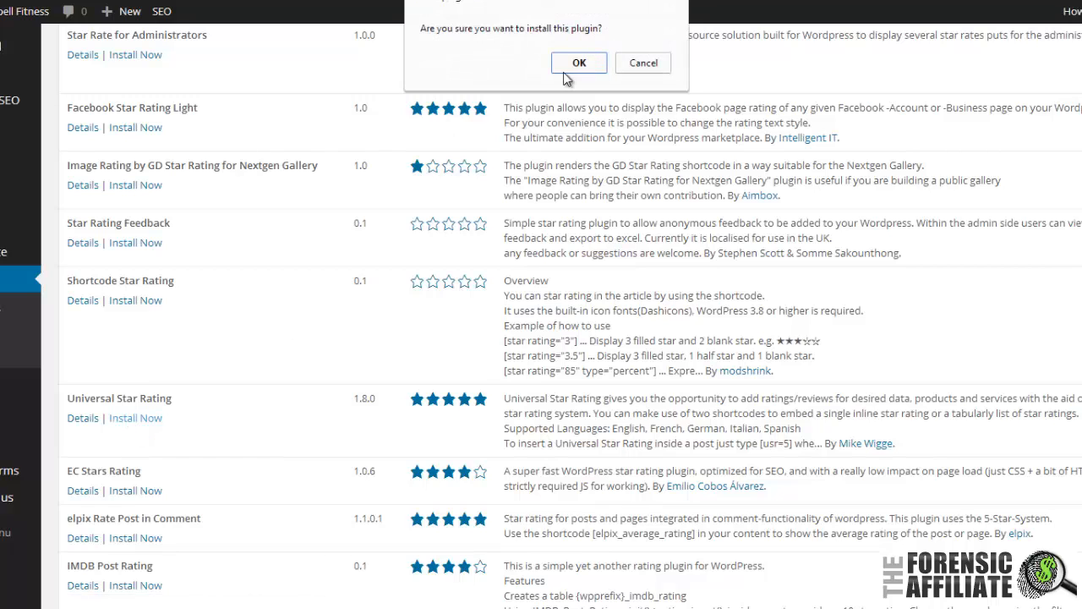
{"action": "left_click", "coordinate": [578, 62]}
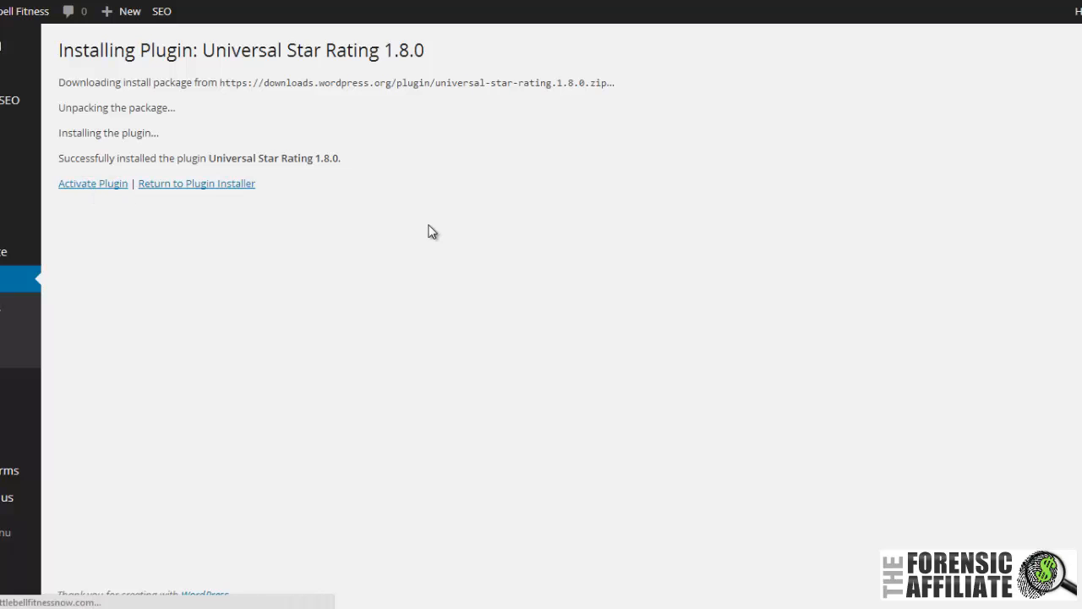
{"action": "left_click", "coordinate": [93, 183]}
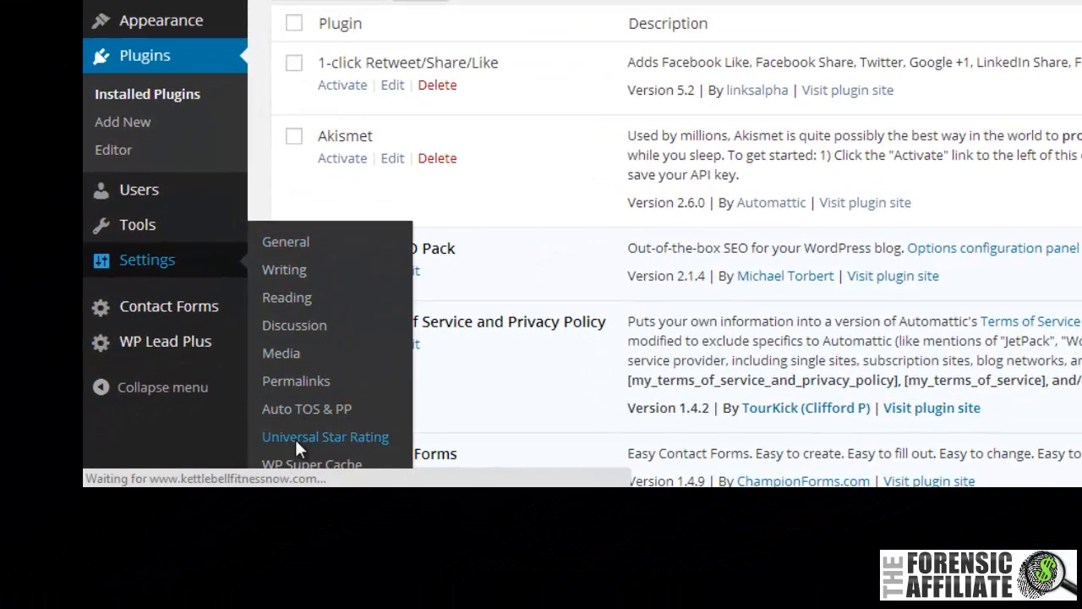
Copy the single-rating shortcode [usr=5] from the Universal Star Rating settings instructions
{"action": "left_click", "coordinate": [324, 436]}
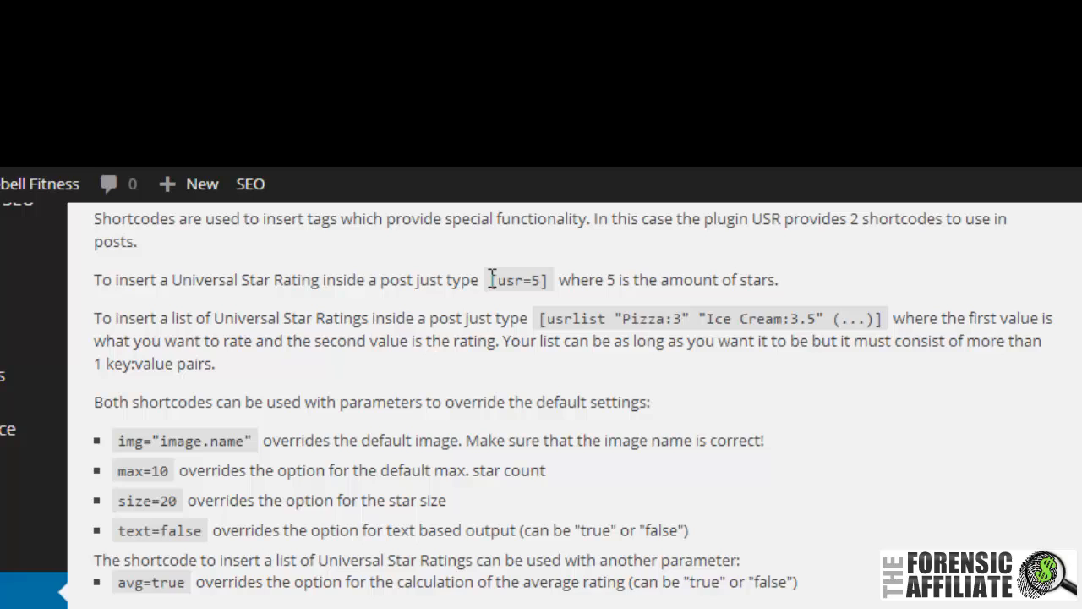
{"action": "double_click", "coordinate": [518, 279]}
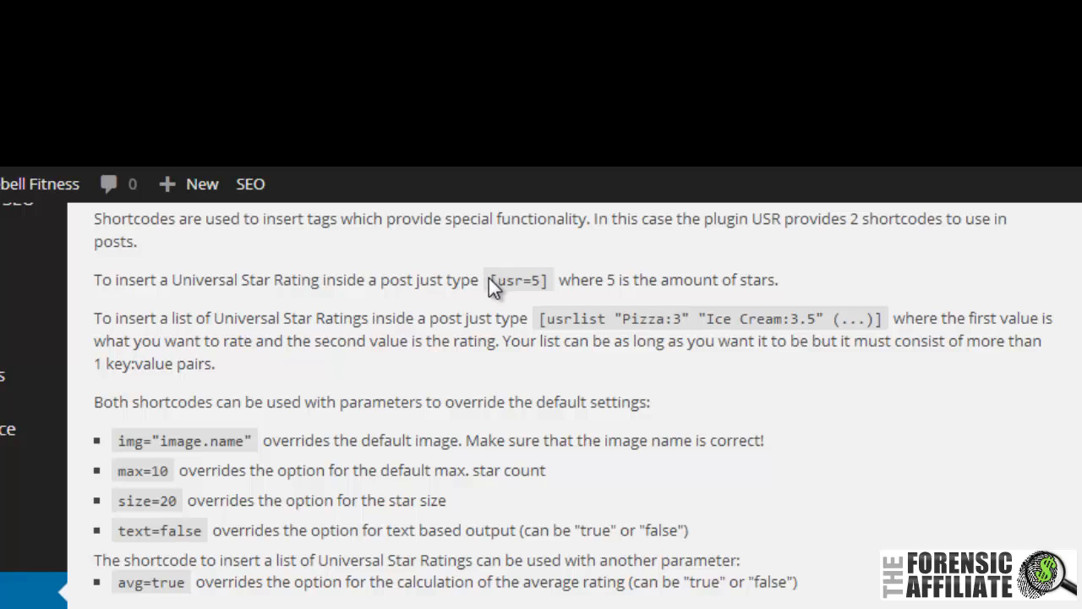
{"action": "double_click", "coordinate": [515, 279]}
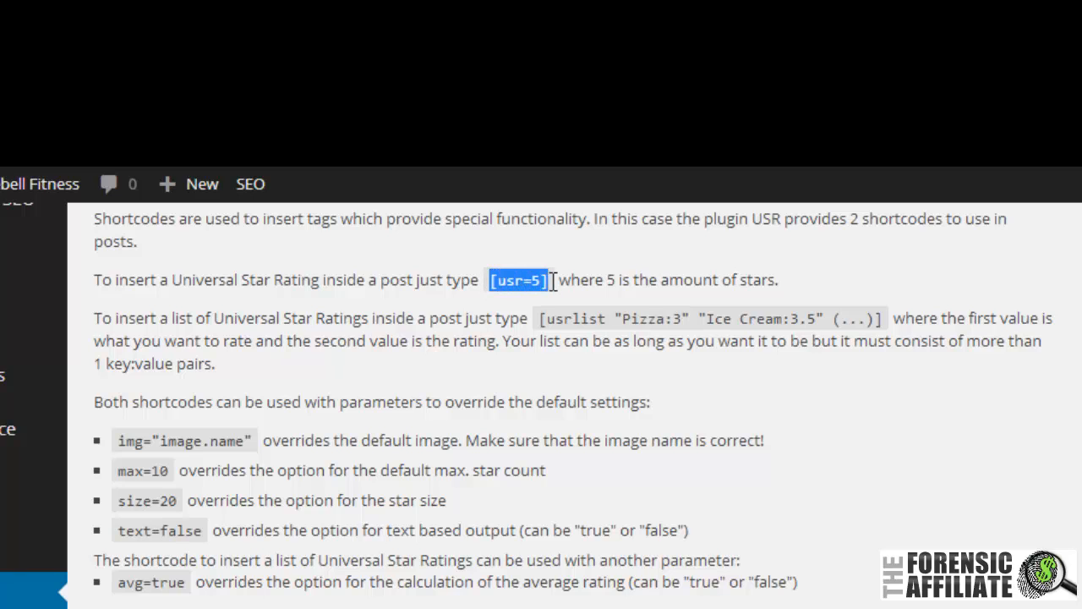
{"action": "right_click", "coordinate": [517, 280]}
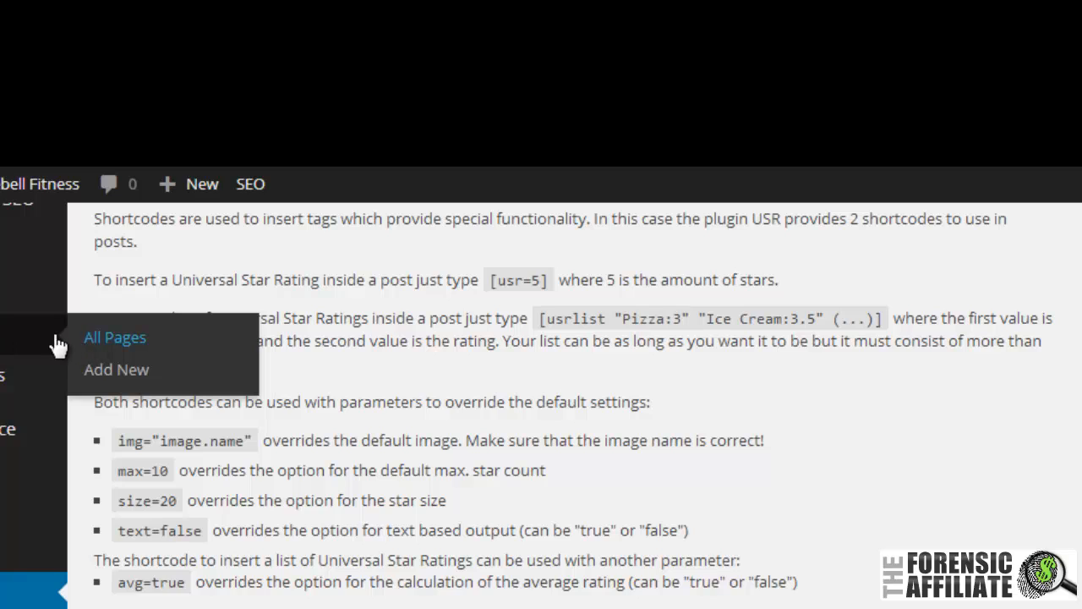
{"action": "mouse_move", "coordinate": [224, 357]}
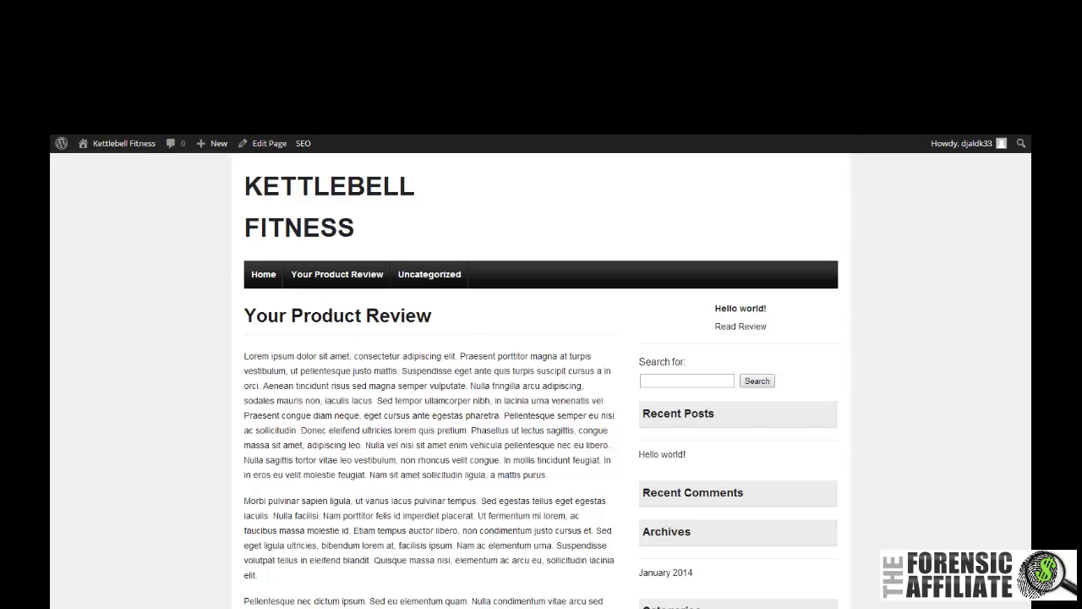
Change the shortcode at the start of Your Product Review to [usr=3.2]
{"action": "left_click", "coordinate": [269, 142]}
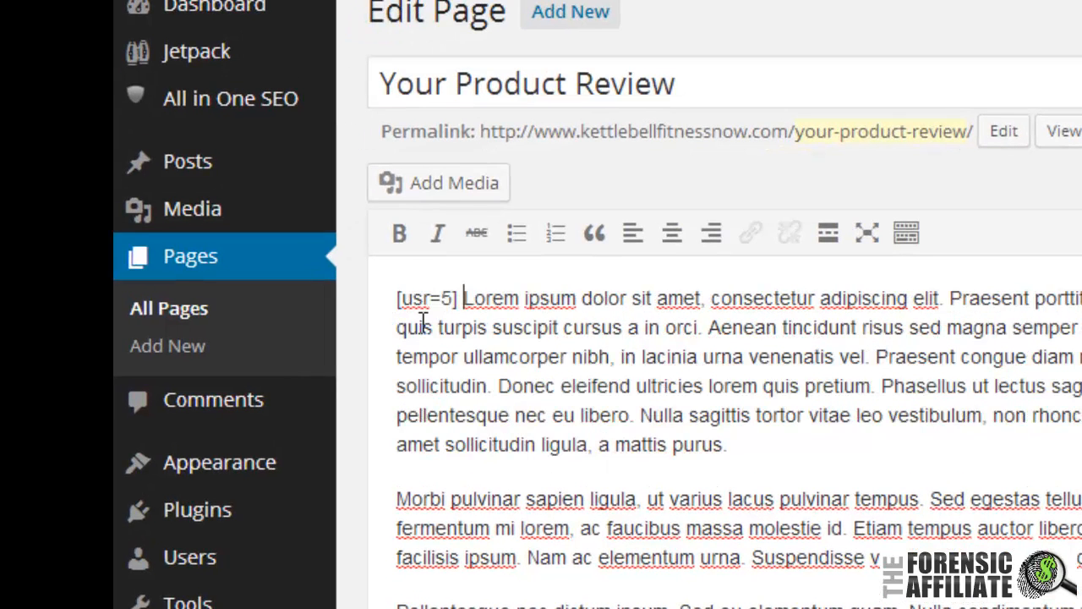
{"action": "double_click", "coordinate": [446, 297]}
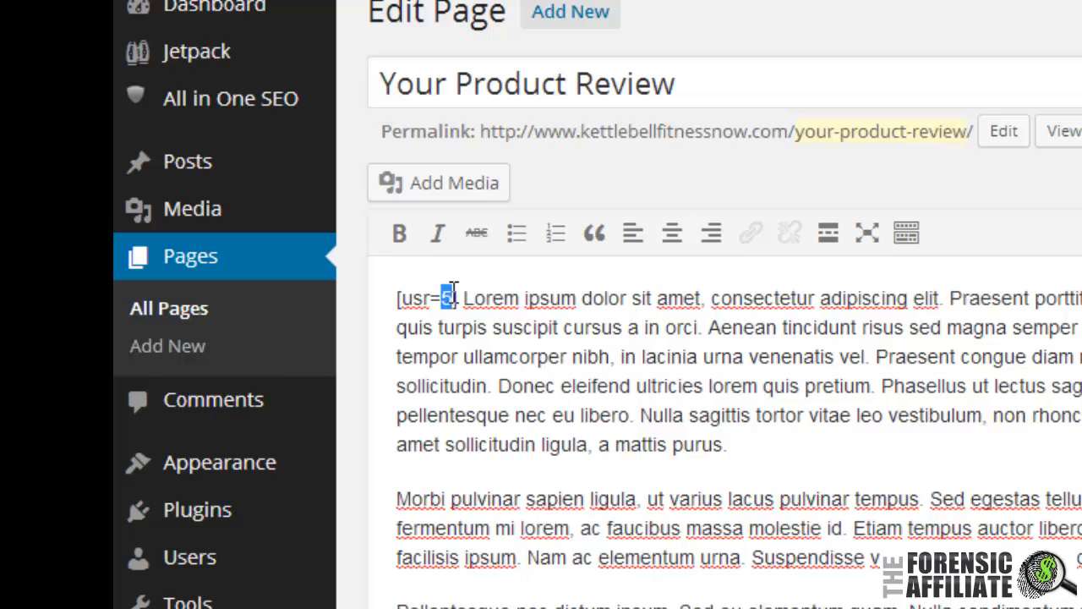
{"action": "type", "text": "3."}
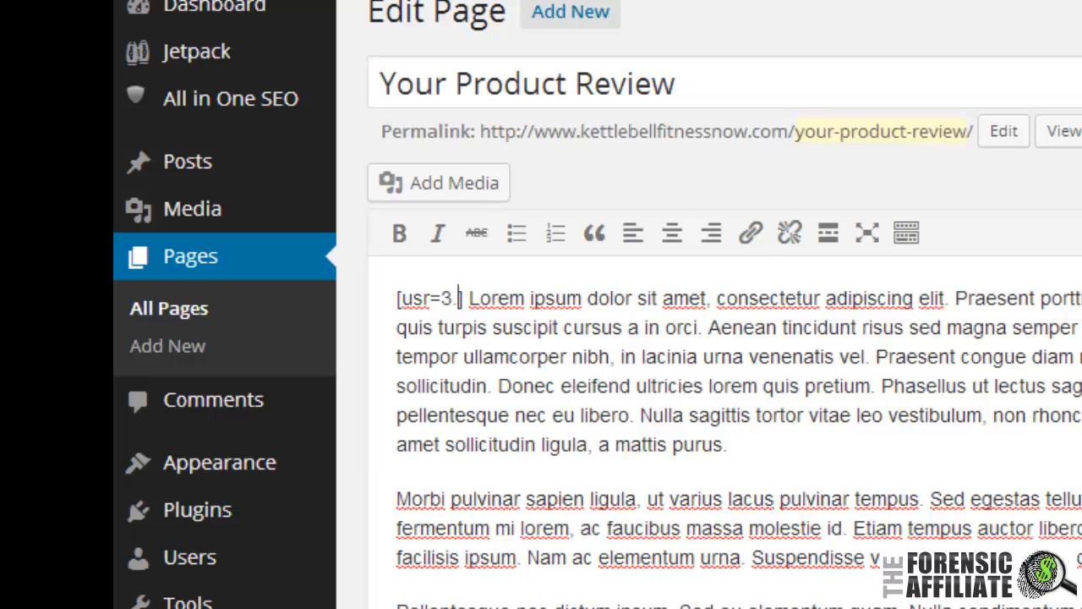
{"action": "type", "text": "2]"}
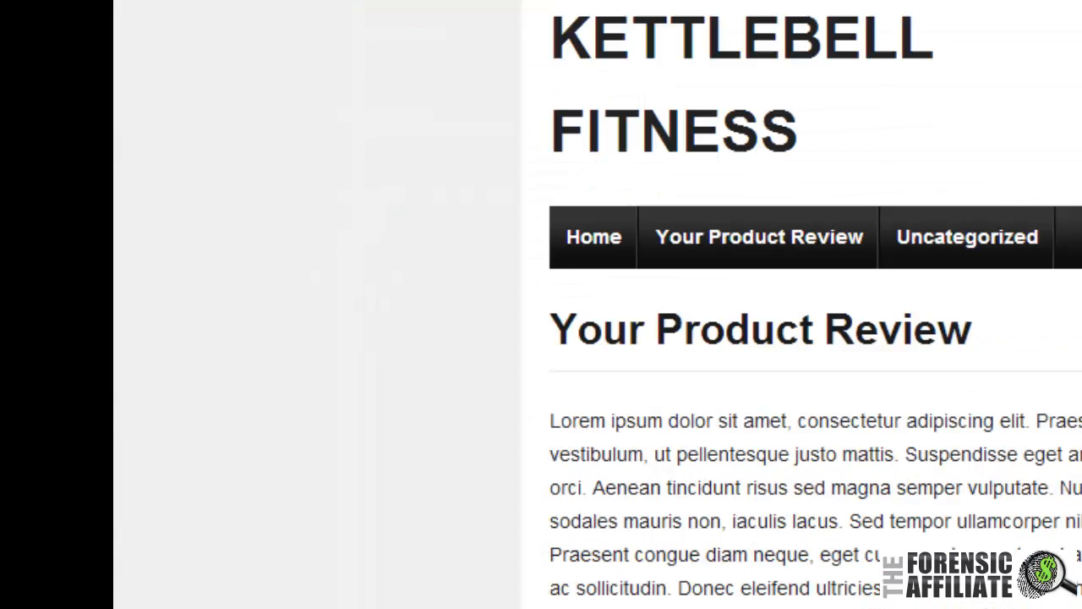
{"action": "mouse_move", "coordinate": [202, 307]}
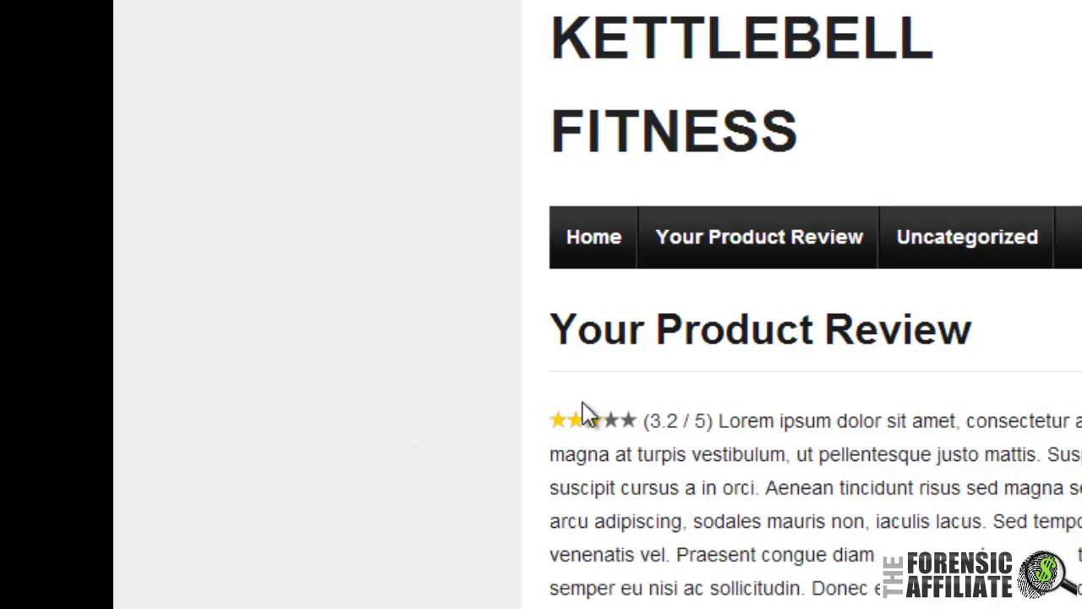
{"action": "mouse_move", "coordinate": [612, 431]}
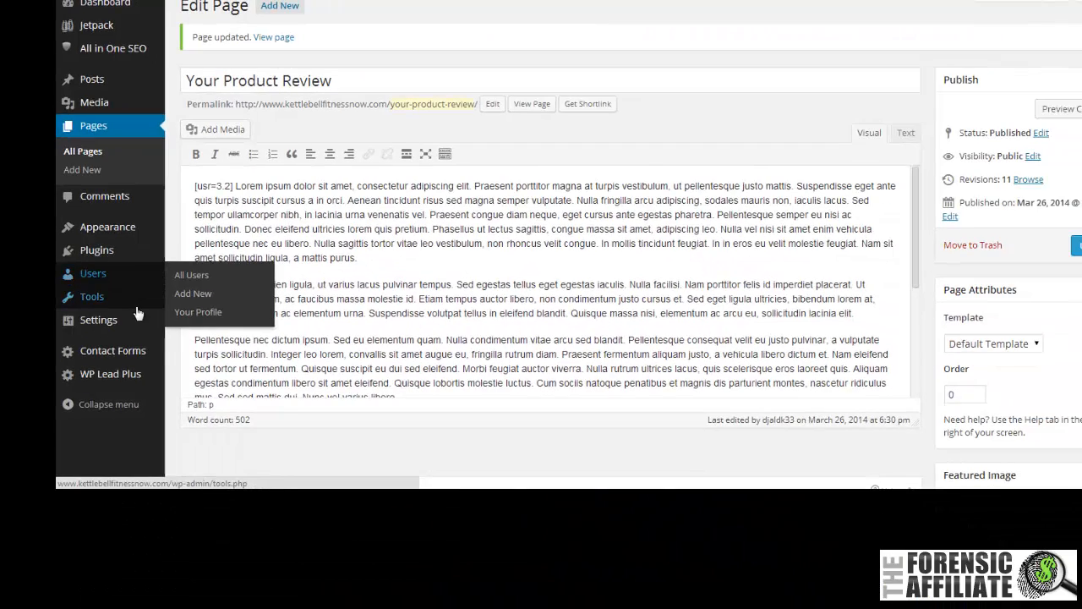
{"action": "mouse_move", "coordinate": [98, 320]}
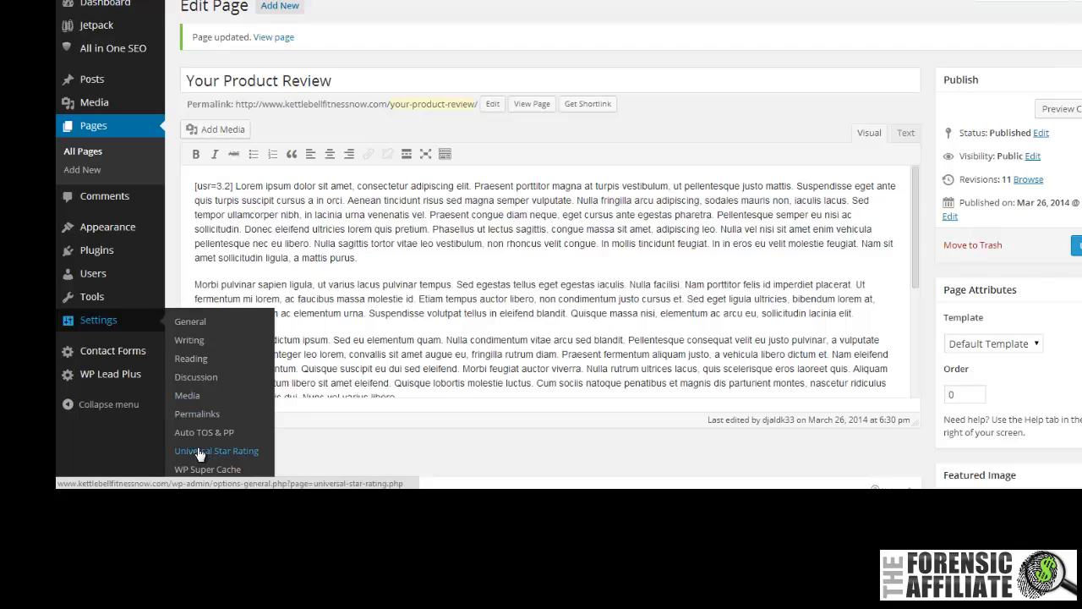
Look up the [usrlist ...] shortcode example in the plugin's usage notes, then return to All Pages
{"action": "left_click", "coordinate": [217, 450]}
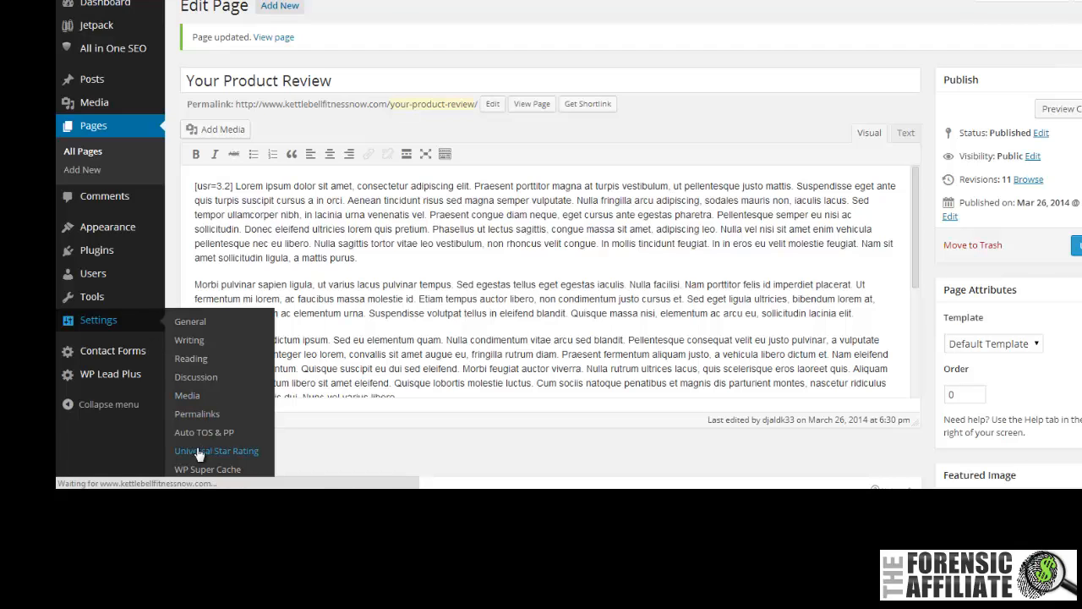
{"action": "left_click", "coordinate": [216, 450]}
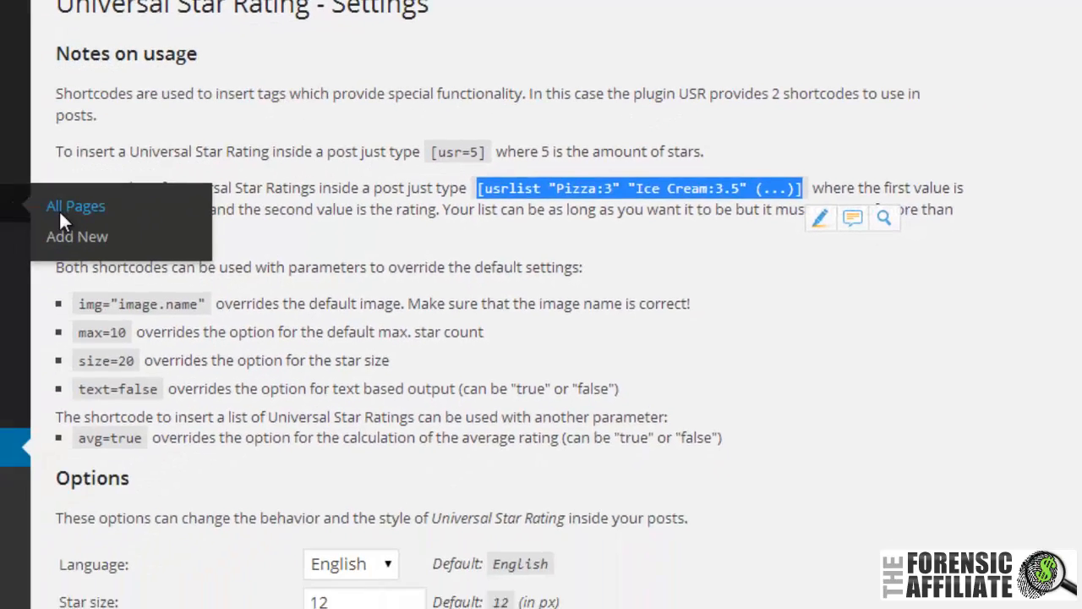
{"action": "left_click", "coordinate": [74, 206]}
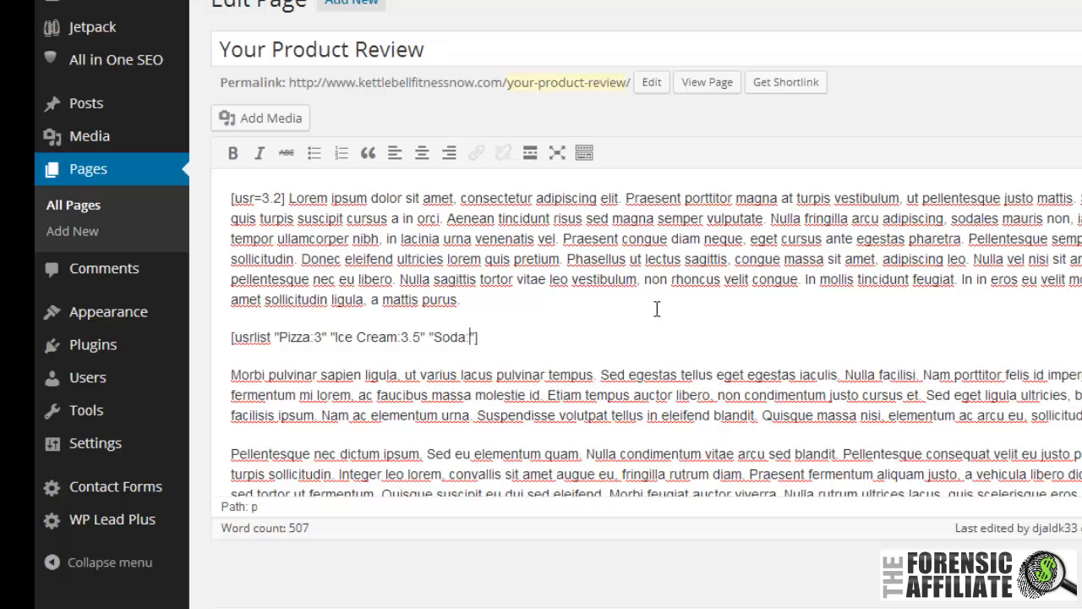
Complete the rating list shortcode with Soda at 4.2 alongside Pizza 3 and Ice Cream 3.5
{"action": "type", "text": "4.2"}
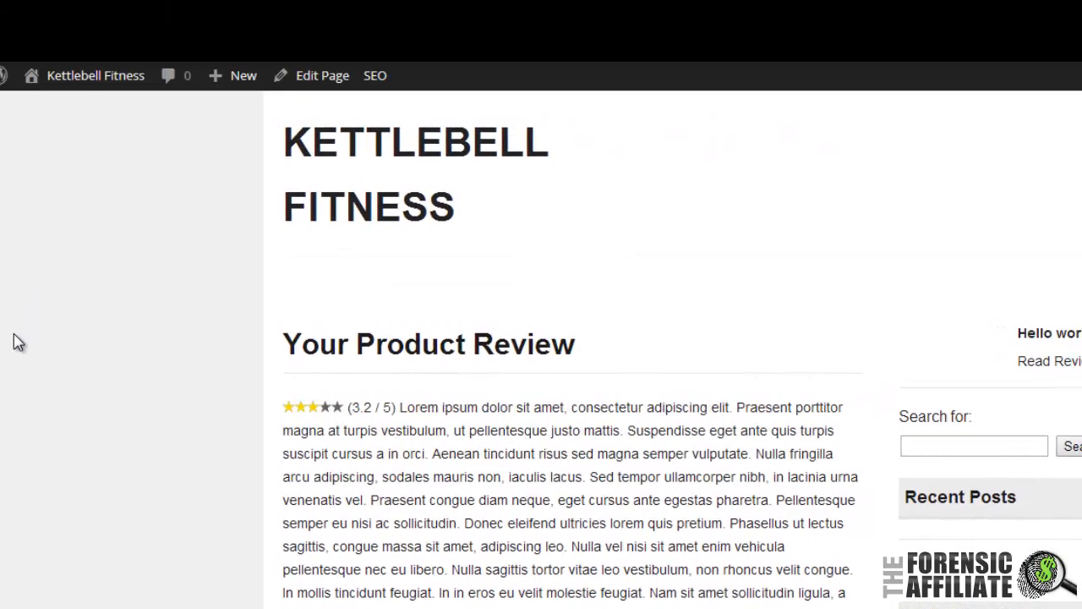
Scroll the live page to the Pizza, Ice Cream and Soda rating list under the 3.2 / 5 rating
{"action": "scroll", "scroll_direction": "down", "scroll_amount": 3}
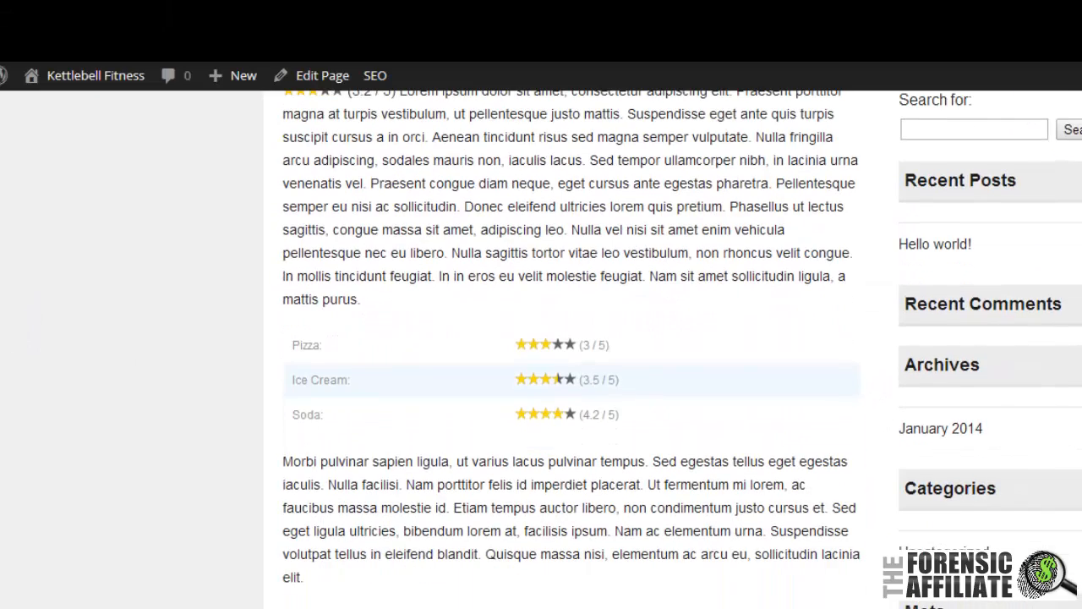
{"action": "mouse_move", "coordinate": [494, 341]}
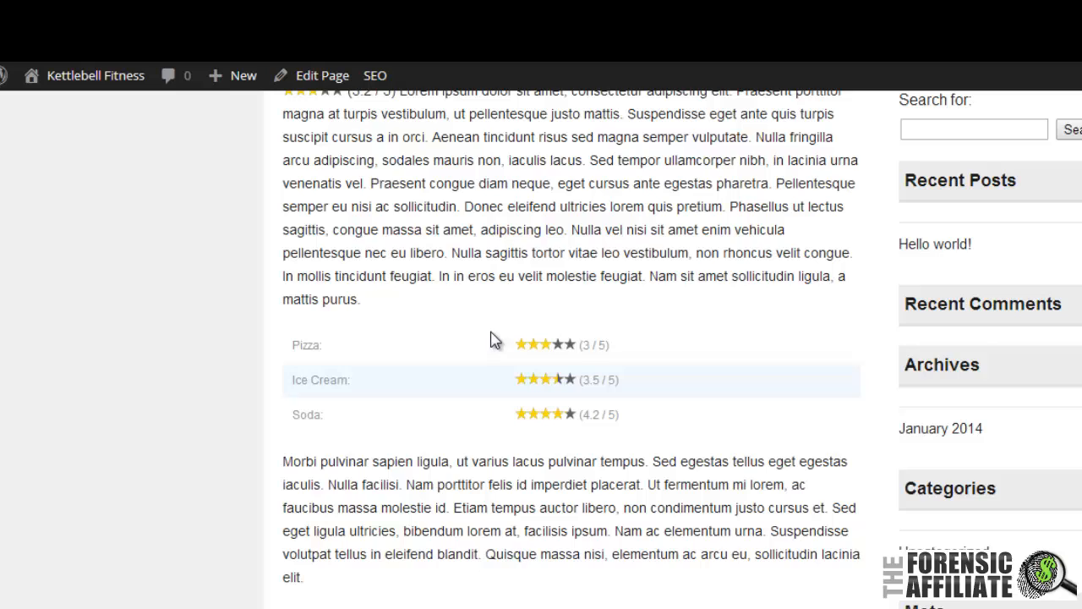
{"action": "mouse_move", "coordinate": [287, 355]}
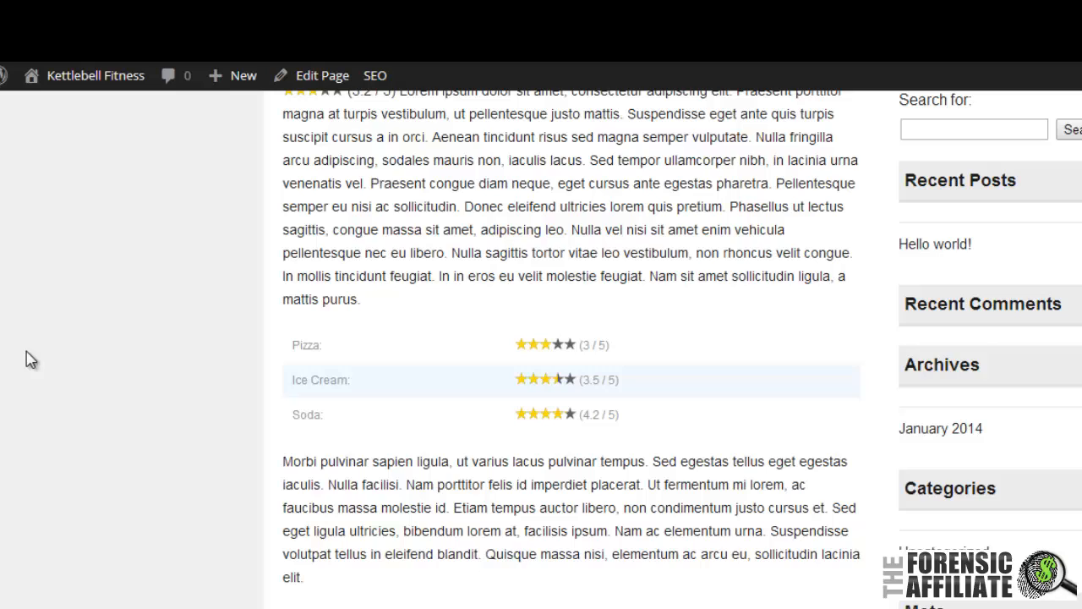
{"action": "mouse_move", "coordinate": [355, 375]}
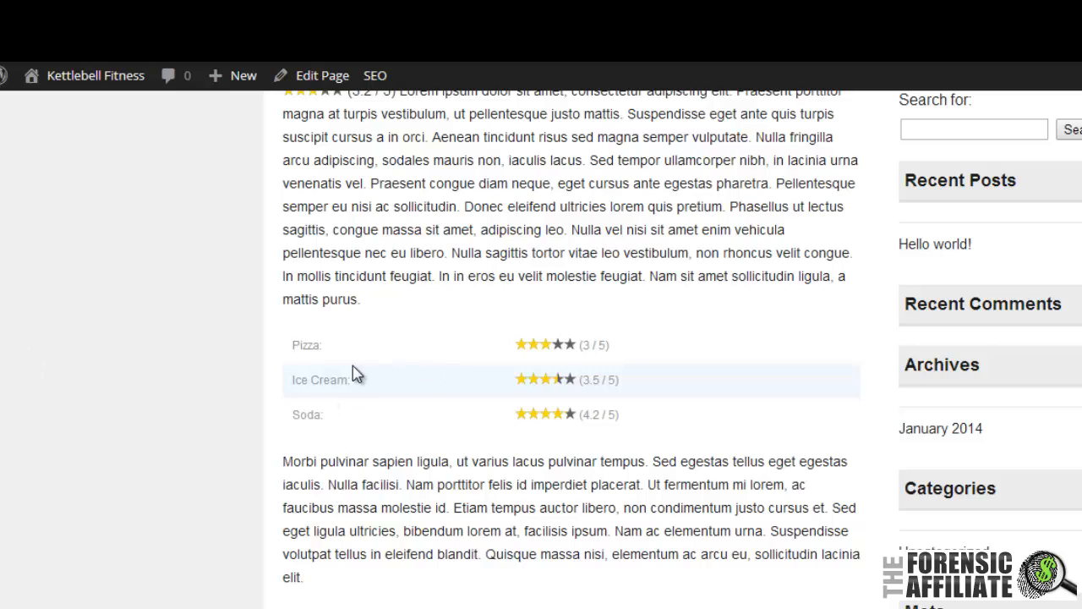
{"action": "mouse_move", "coordinate": [294, 349]}
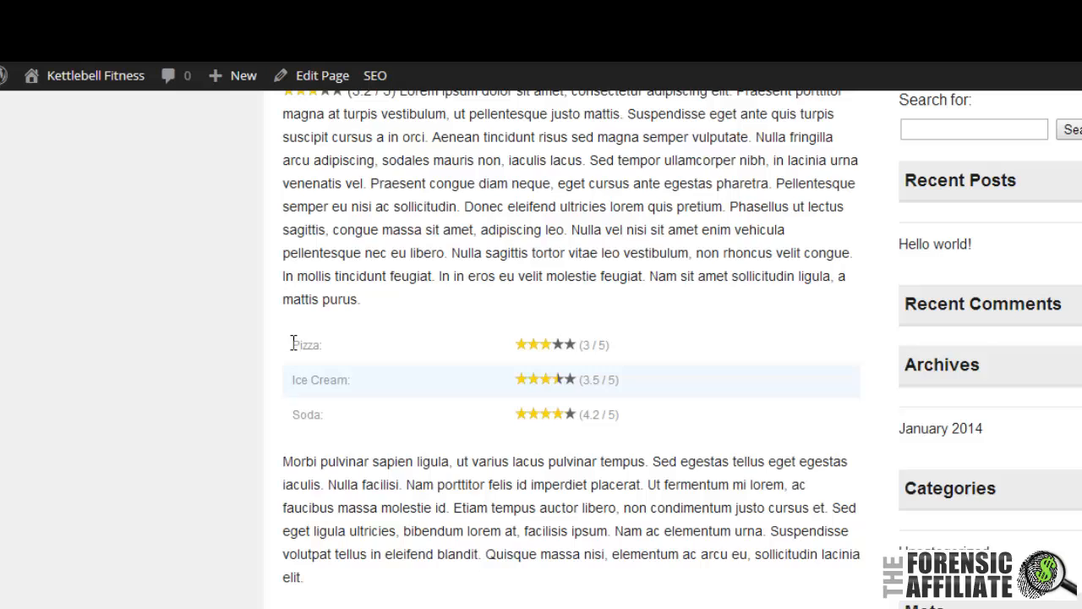
{"action": "mouse_move", "coordinate": [217, 404]}
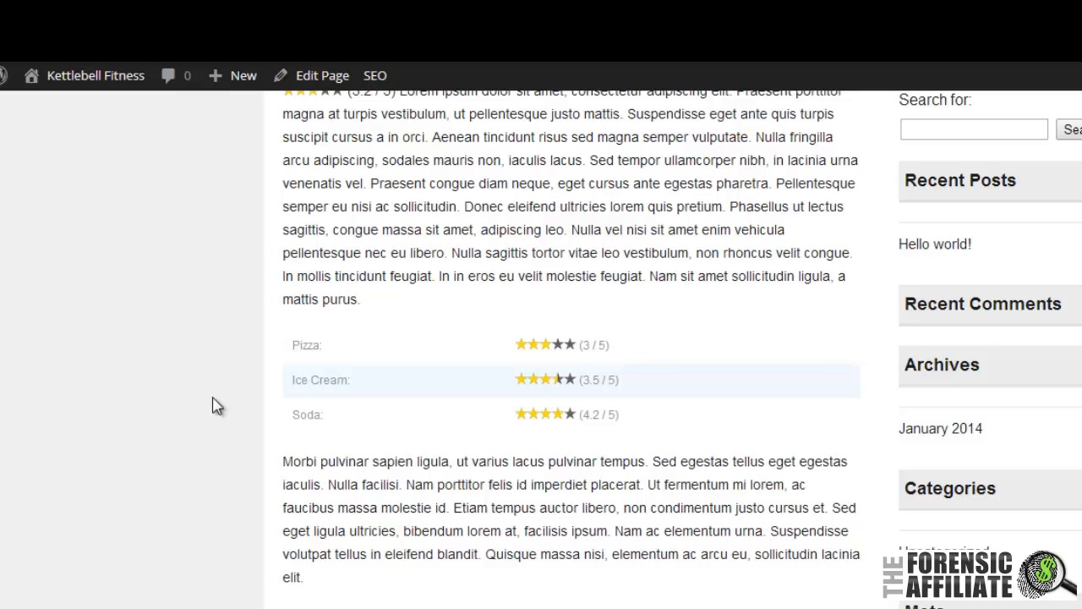